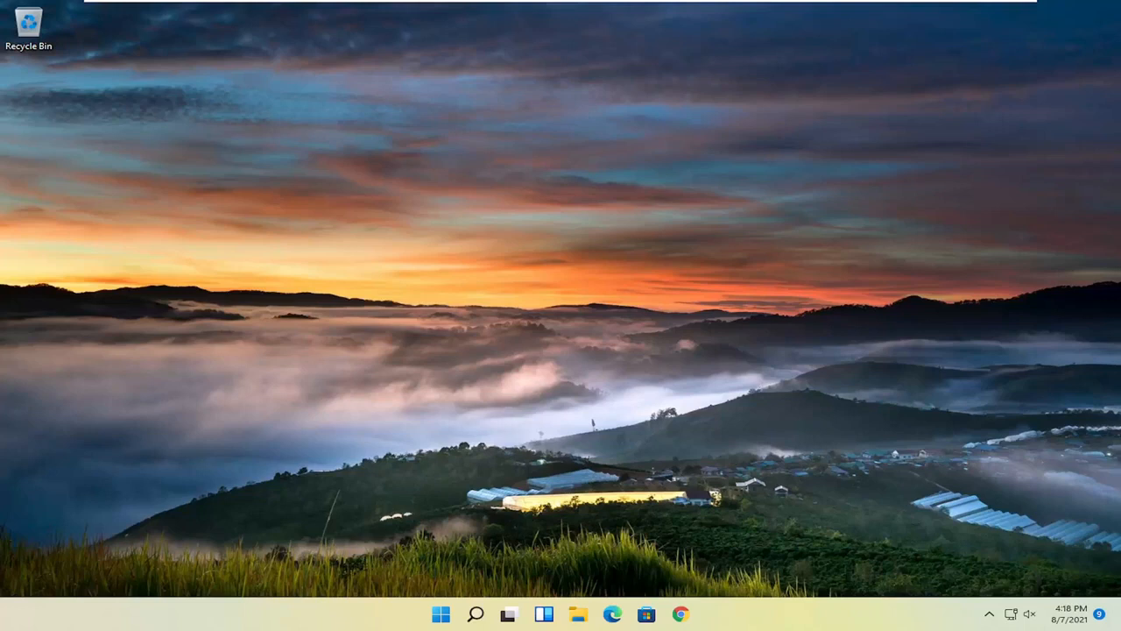
{"action": "mouse_move", "coordinate": [631, 425]}
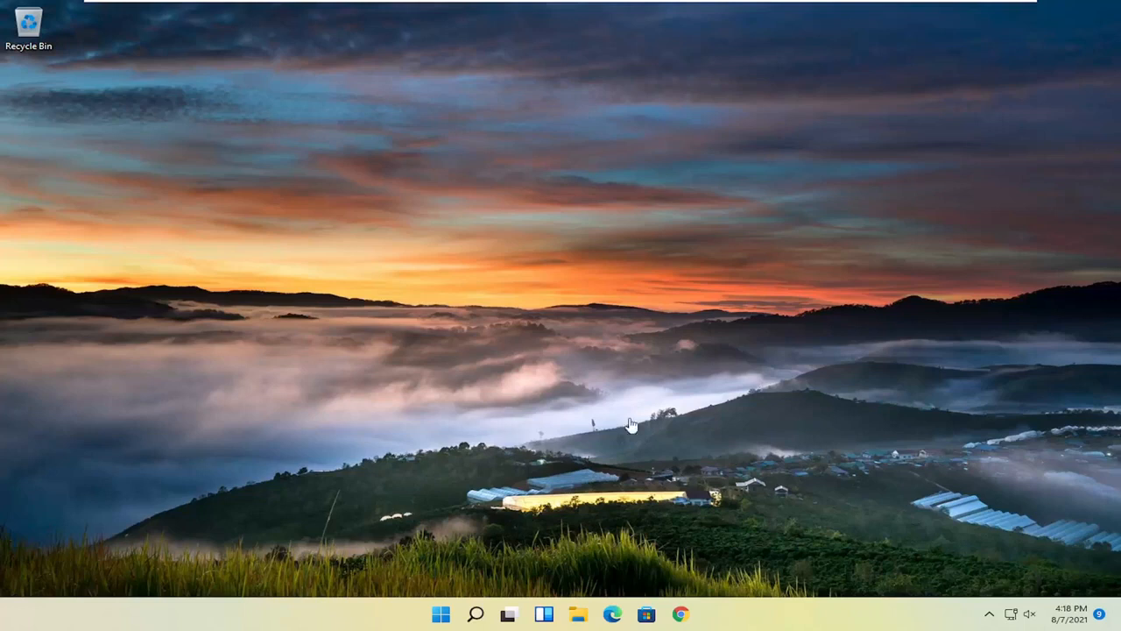
- Search Google for 'hp printer' and open the official support.hp.com drivers result
{"action": "left_click", "coordinate": [681, 613]}
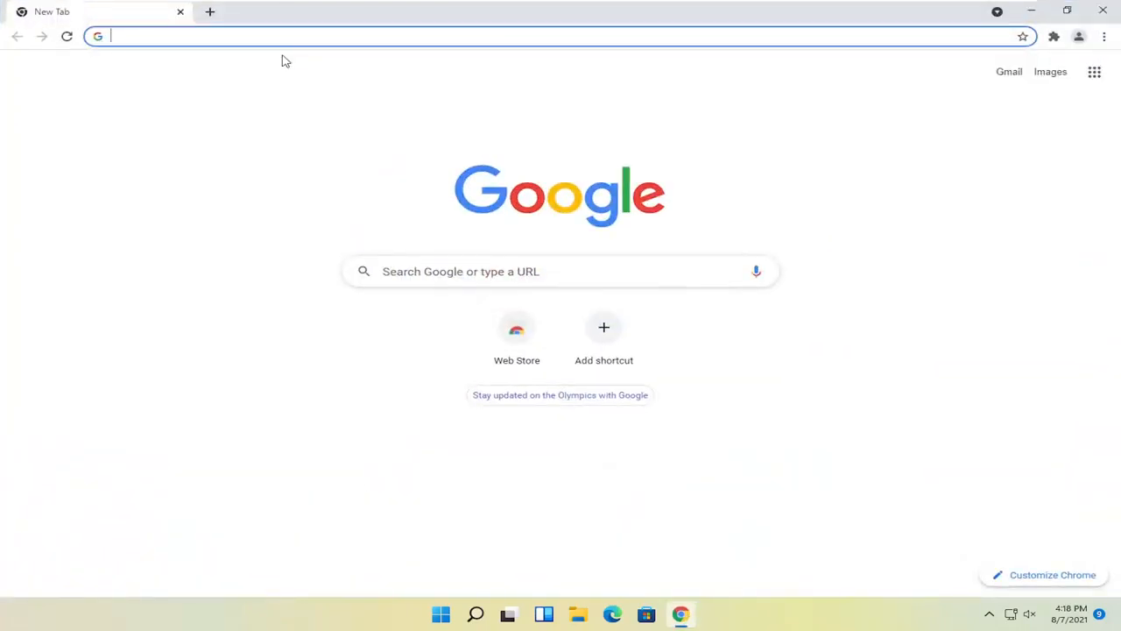
{"action": "type", "text": "hp printer drivers"}
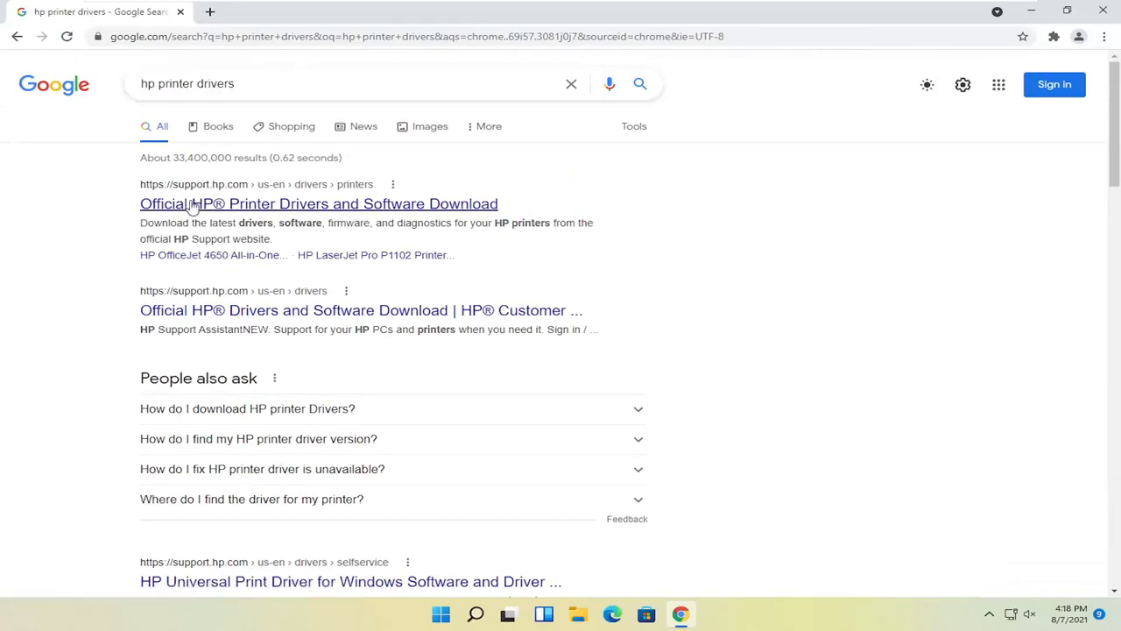
{"action": "mouse_move", "coordinate": [346, 210]}
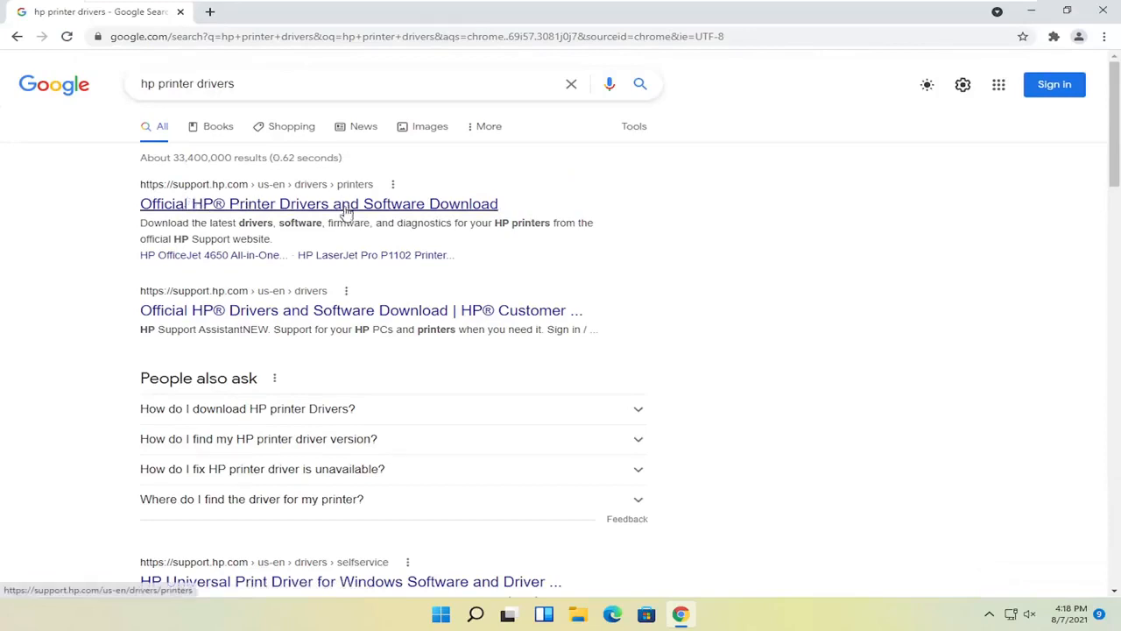
{"action": "left_click", "coordinate": [318, 203]}
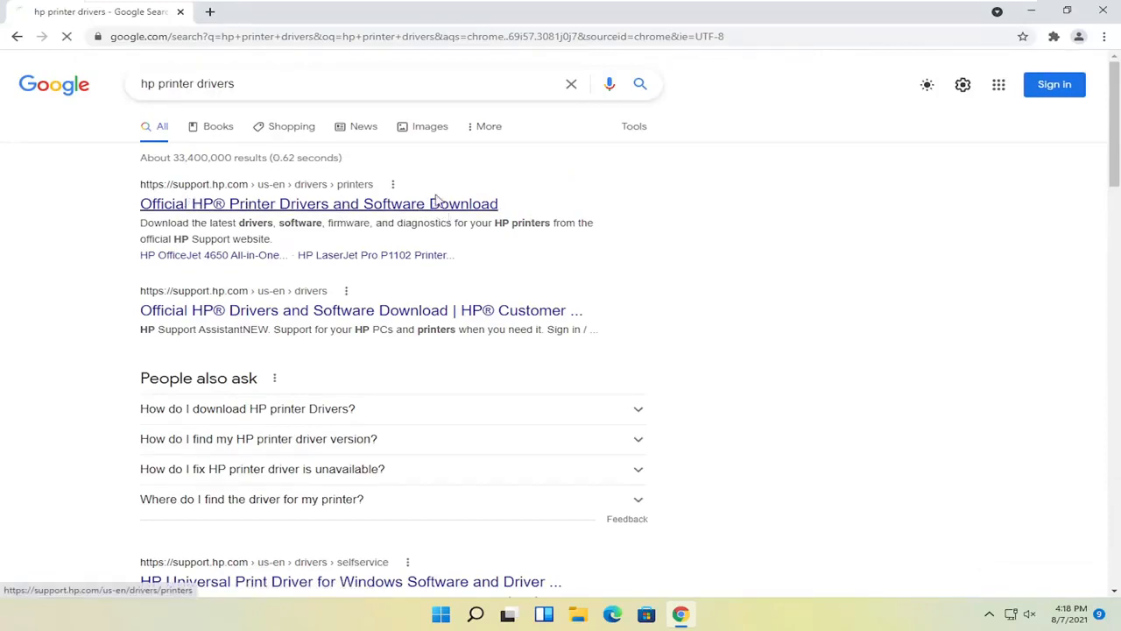
- Choose HP LaserJet 1020 series from the popular printers list
{"action": "left_click", "coordinate": [319, 203]}
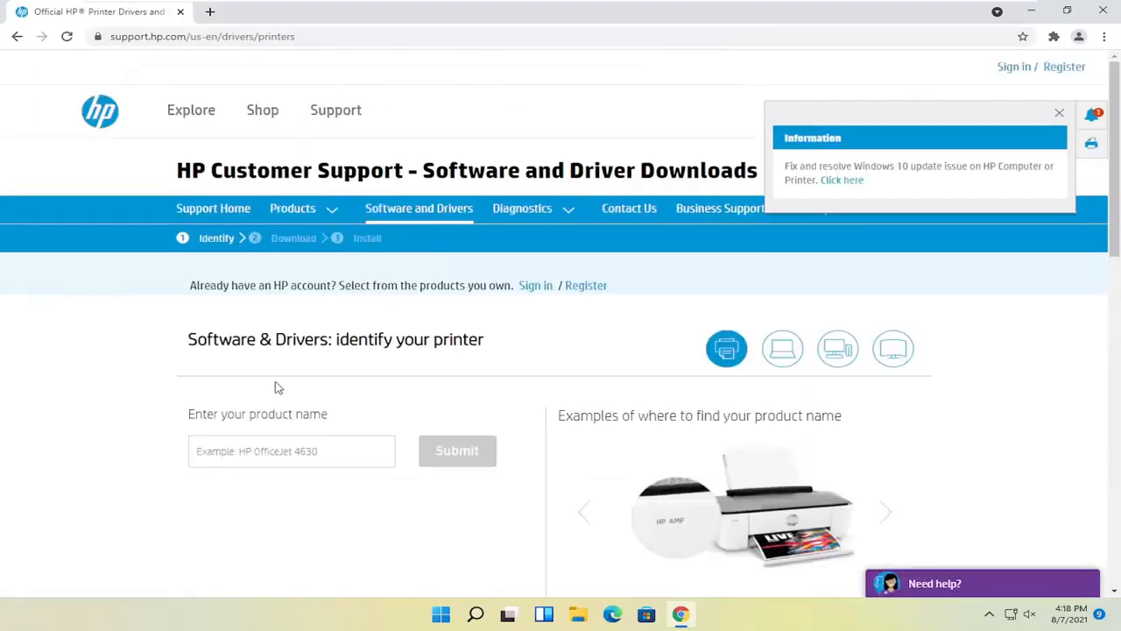
{"action": "scroll", "scroll_direction": "down", "scroll_amount": 3}
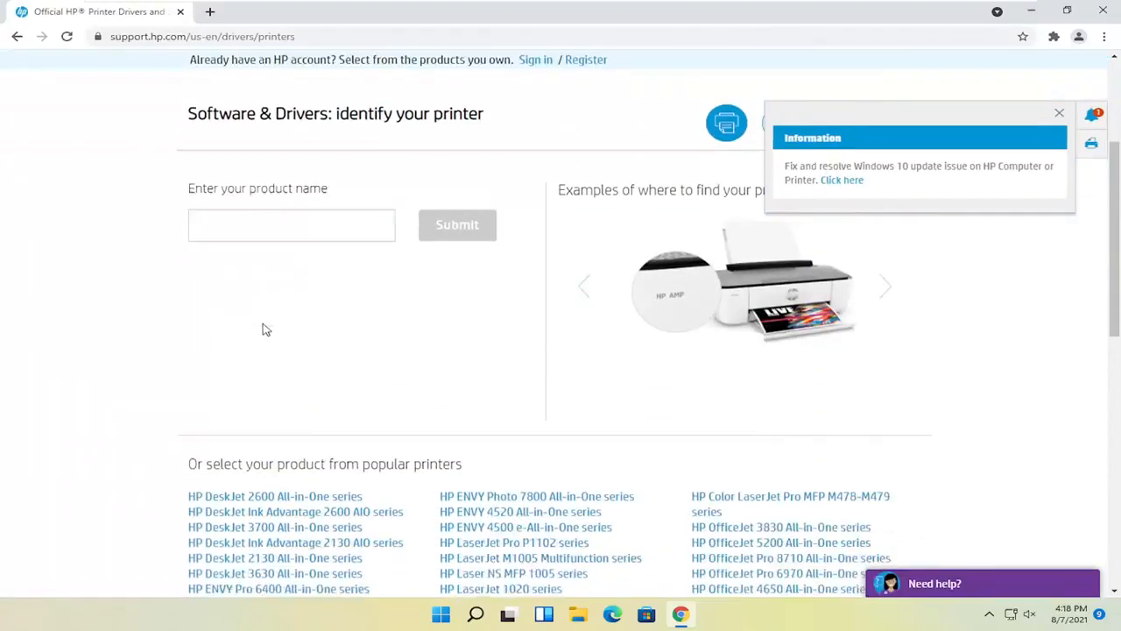
{"action": "scroll", "scroll_direction": "down", "scroll_amount": 3}
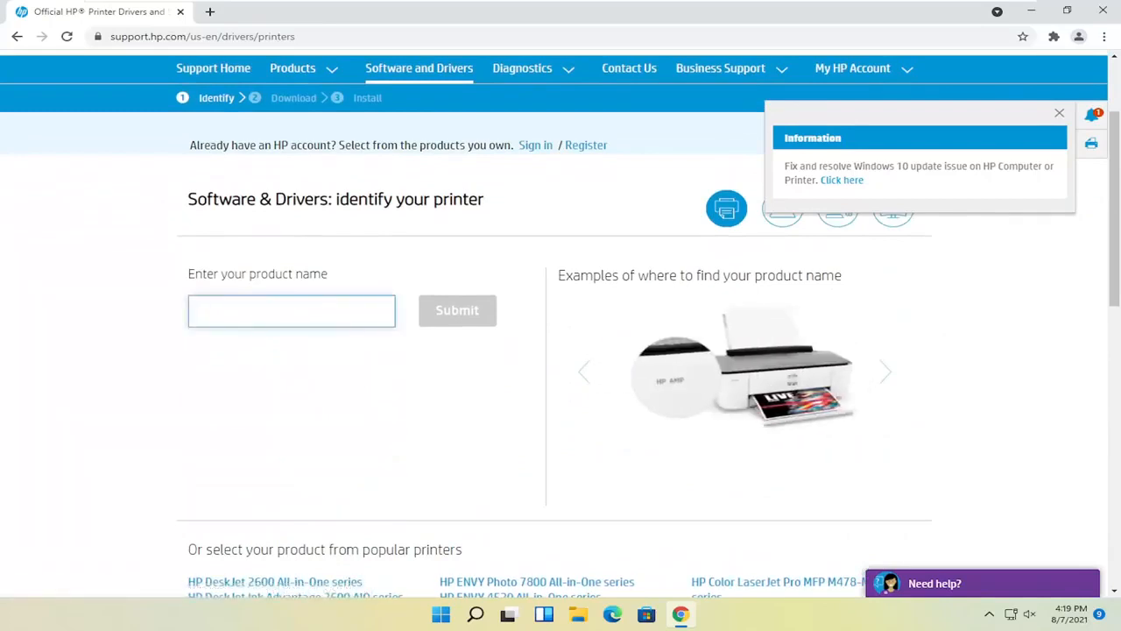
{"action": "scroll", "scroll_direction": "down", "scroll_amount": 3}
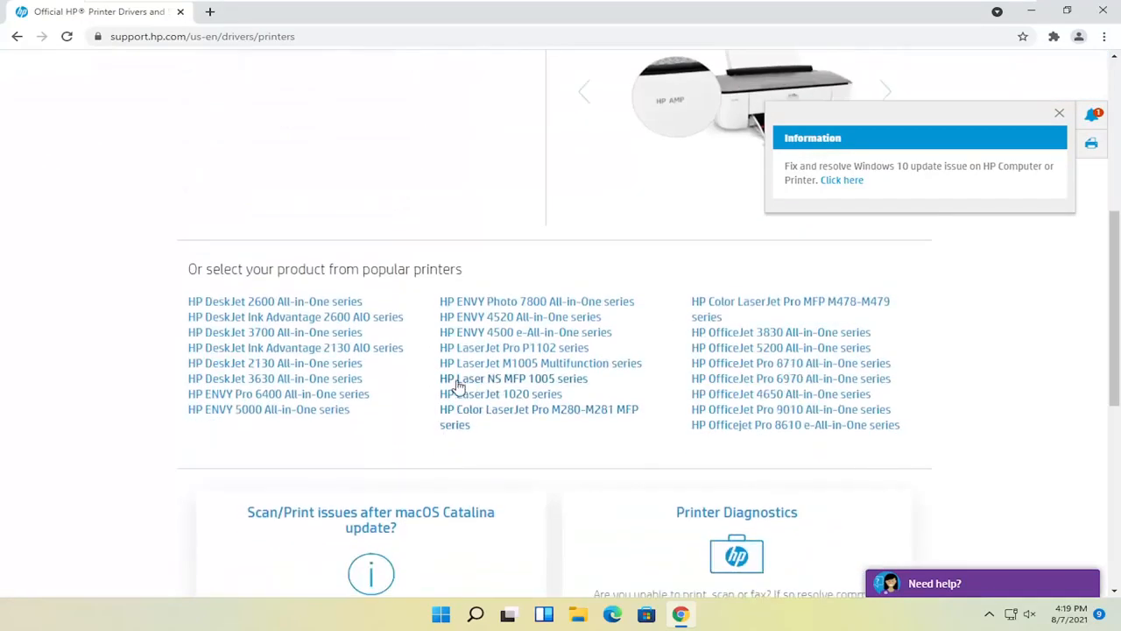
{"action": "left_click", "coordinate": [500, 394]}
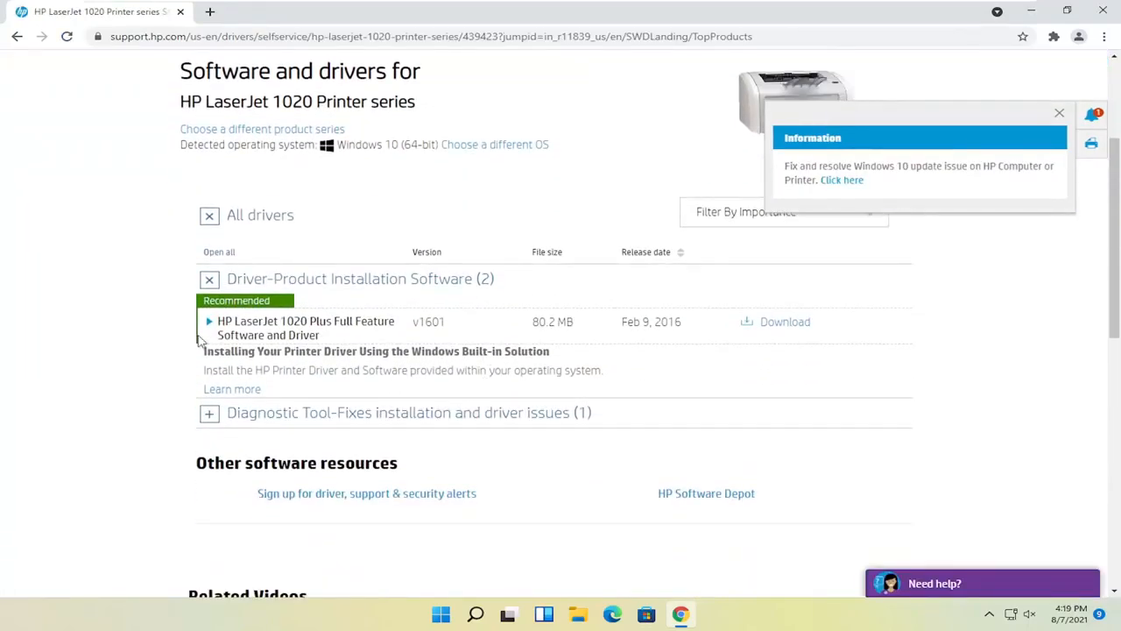
{"action": "mouse_move", "coordinate": [403, 289]}
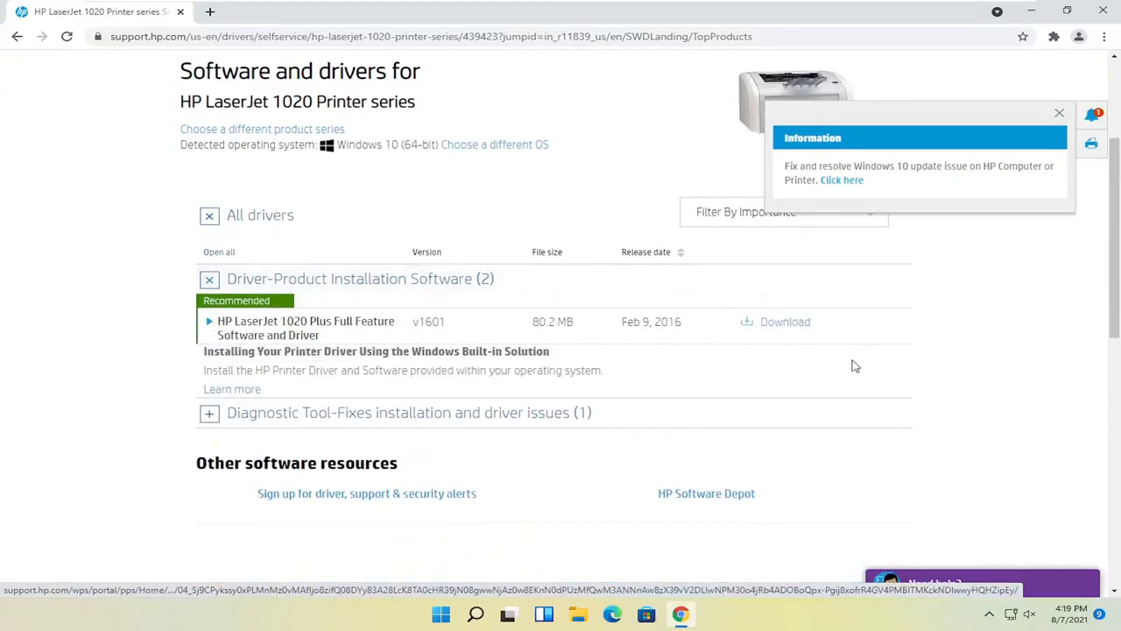
- Download the HP LaserJet 1020 Plus Full Feature Software and Driver
{"action": "left_click", "coordinate": [785, 322]}
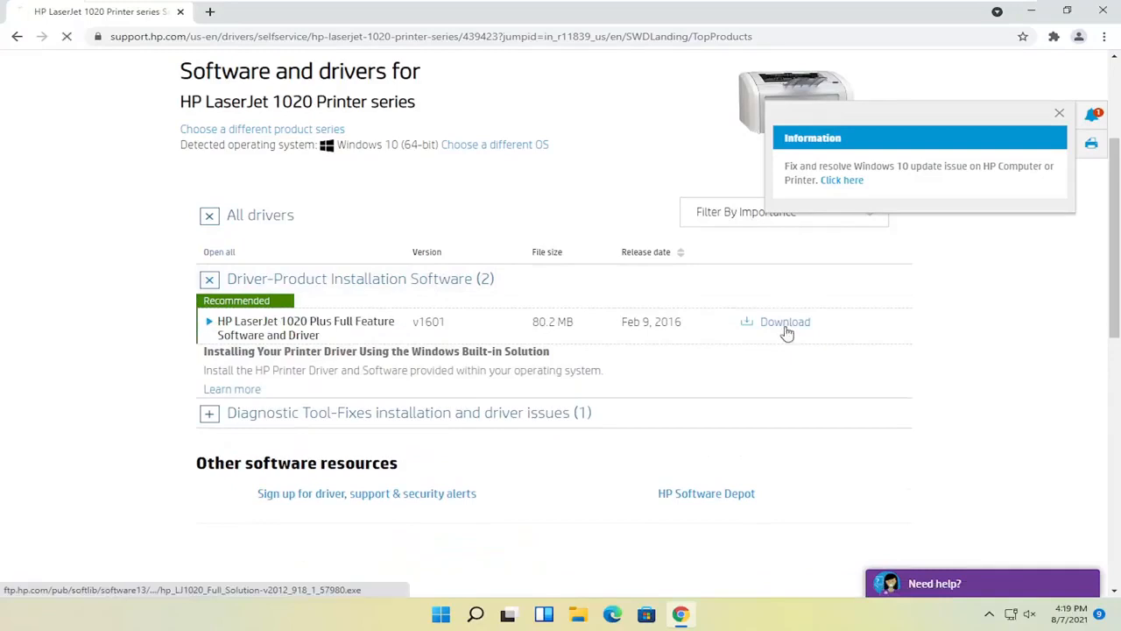
- Run the downloaded hp_LJ1020 .exe installer file
{"action": "left_click", "coordinate": [785, 322]}
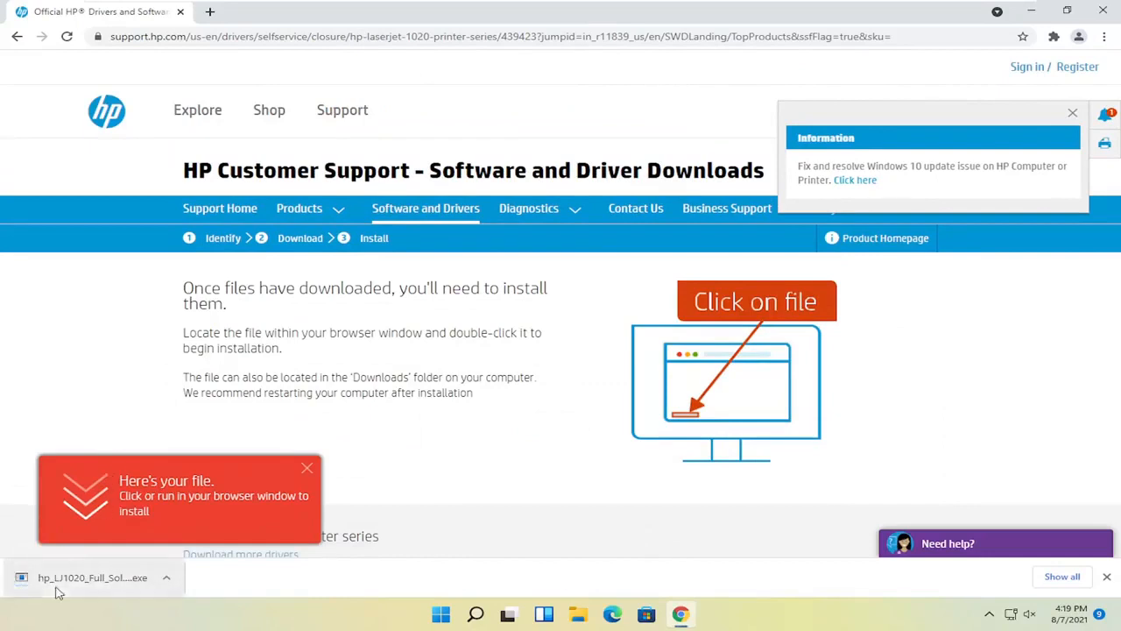
{"action": "mouse_move", "coordinate": [92, 577]}
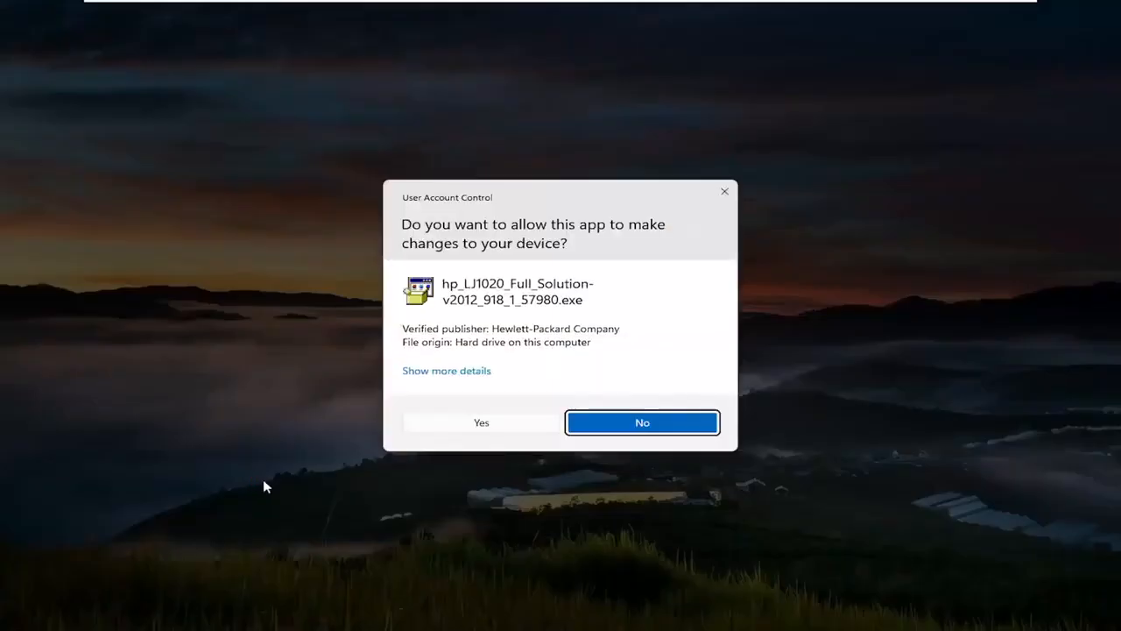
- Approve the User Account Control prompt with Yes
{"action": "left_click", "coordinate": [481, 422]}
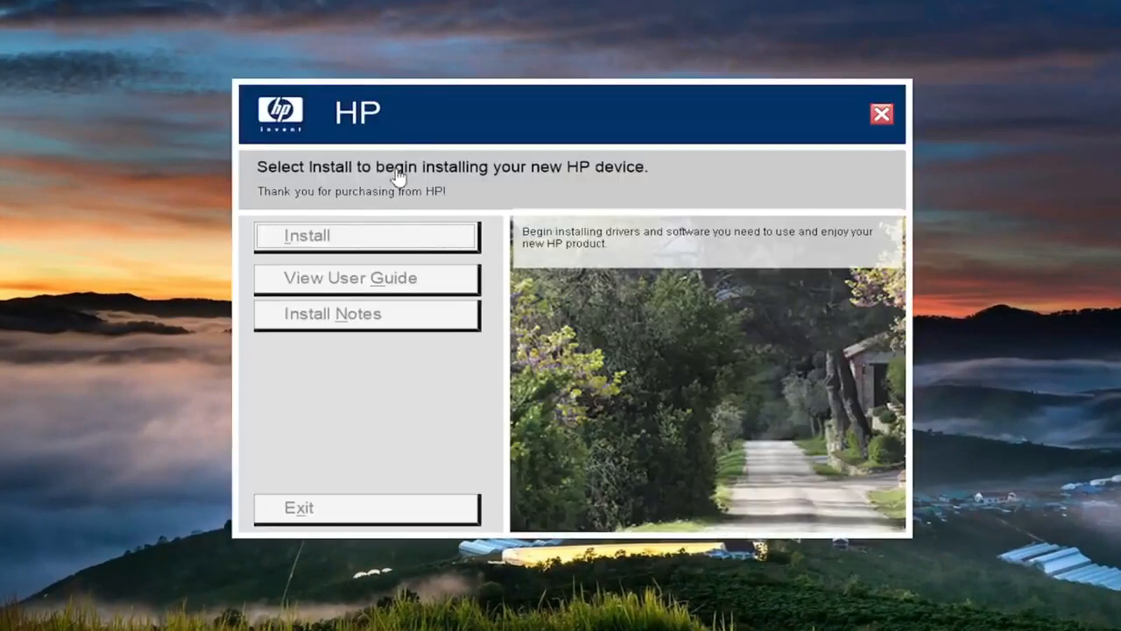
- Begin the HP LaserJet 1020 software install and accept the license step
{"action": "left_click", "coordinate": [306, 236]}
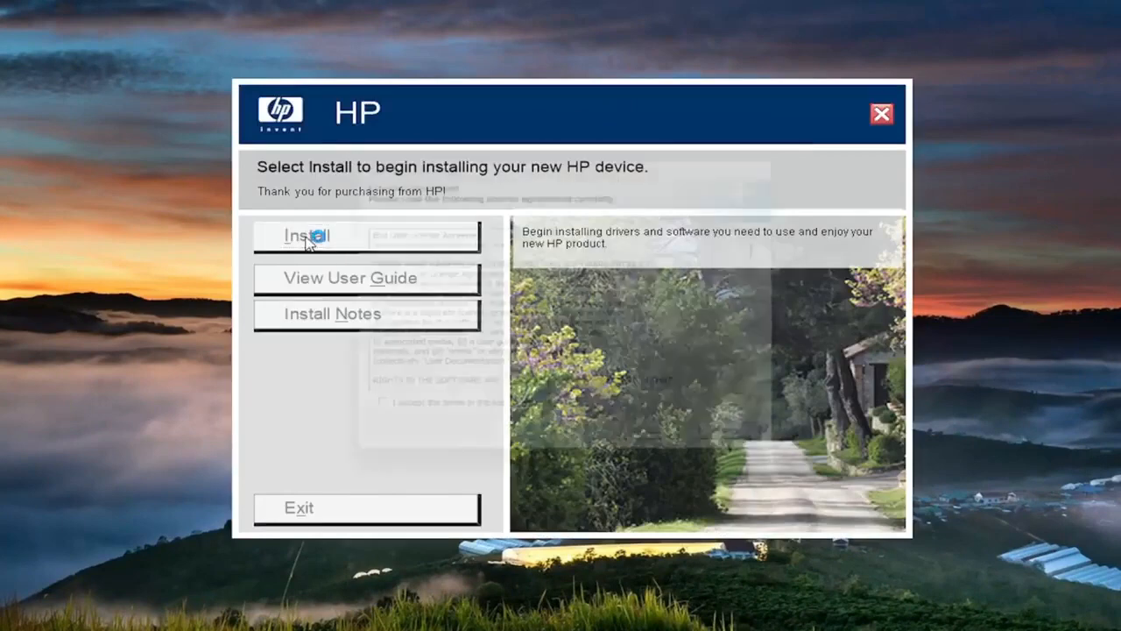
{"action": "left_click", "coordinate": [307, 235]}
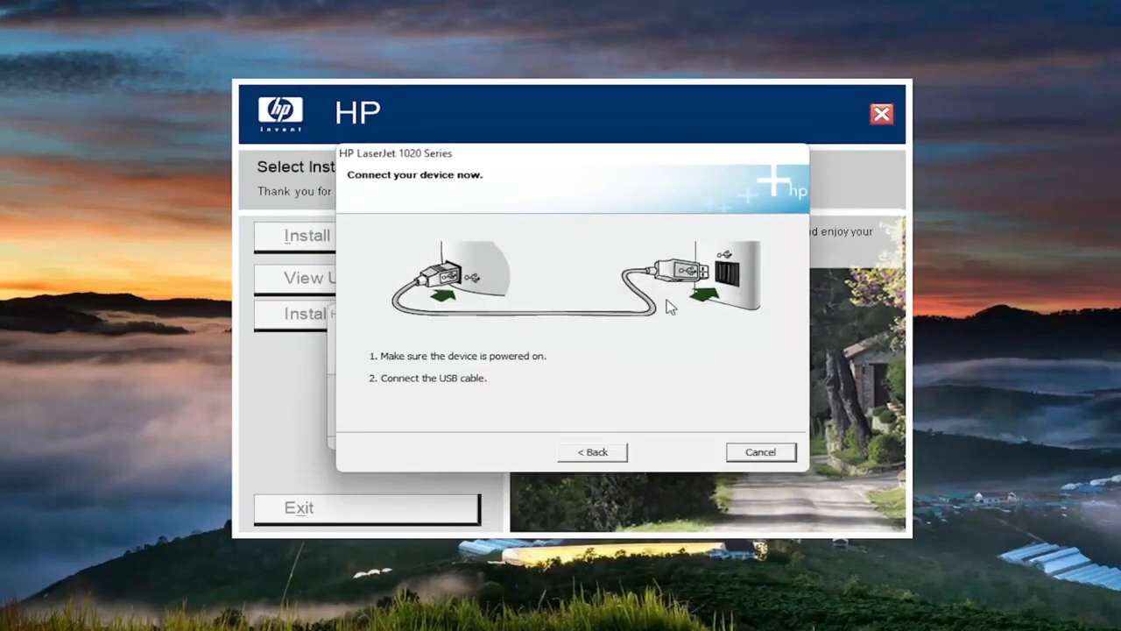
{"action": "mouse_move", "coordinate": [594, 219]}
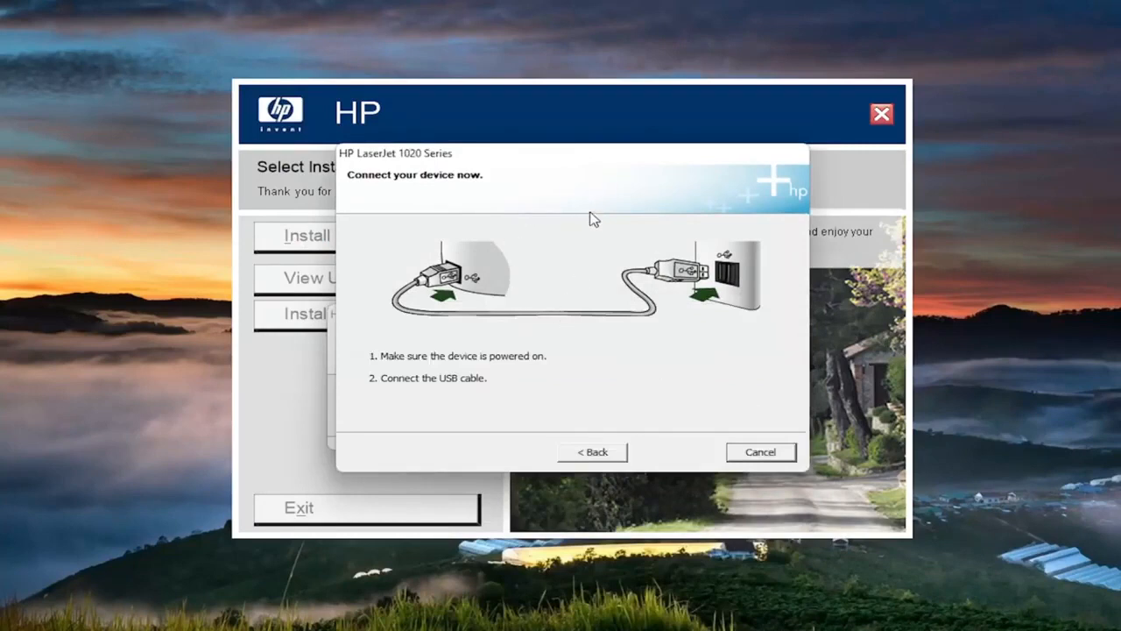
{"action": "mouse_move", "coordinate": [585, 233]}
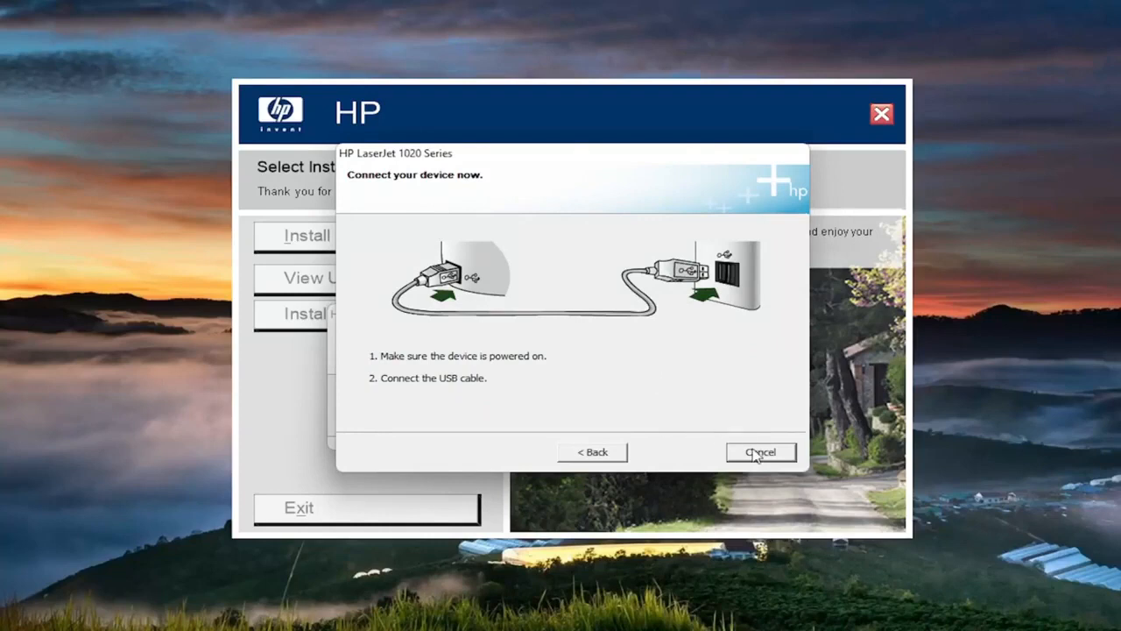
{"action": "mouse_move", "coordinate": [782, 449]}
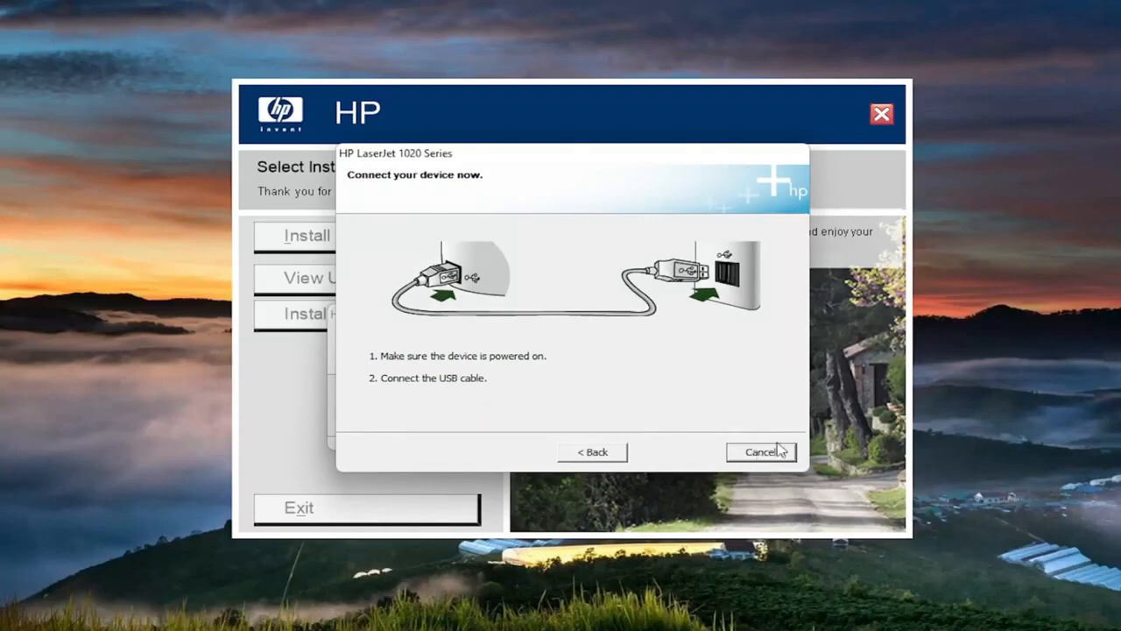